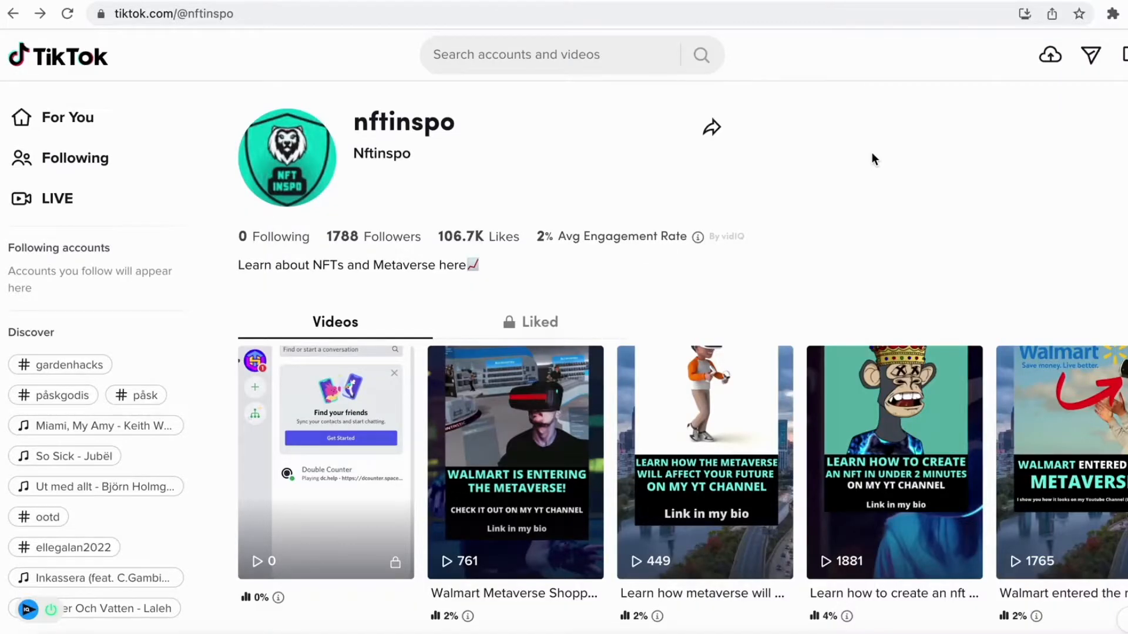
{"action": "mouse_move", "coordinate": [870, 162]}
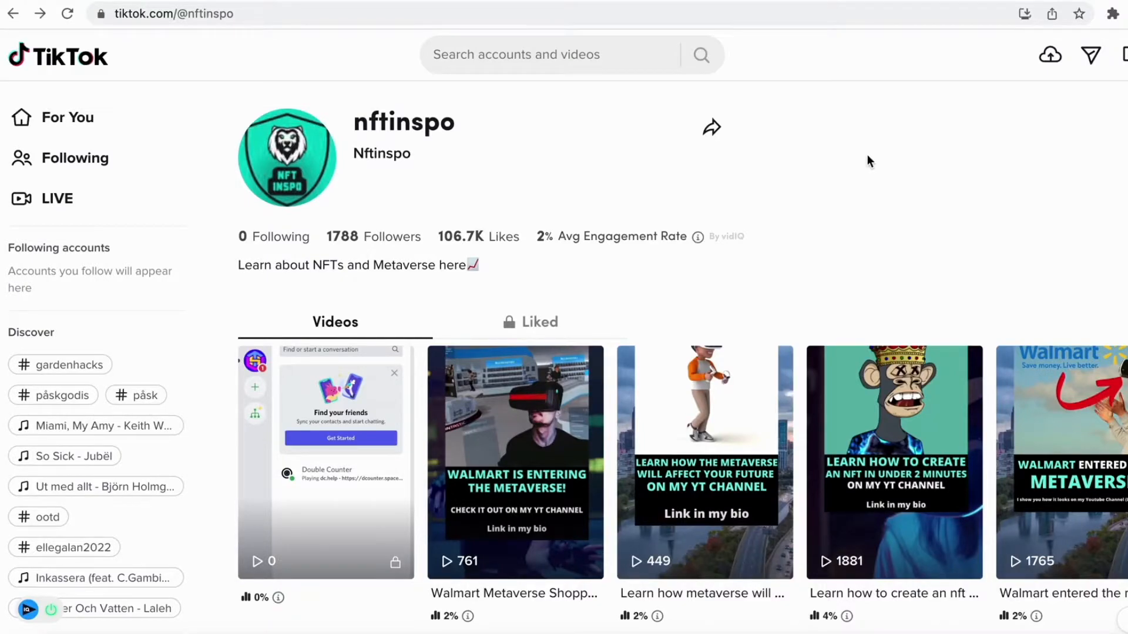
- Paste the TikTok link into LoveTik and start fetching its download options
{"action": "left_click", "coordinate": [515, 460]}
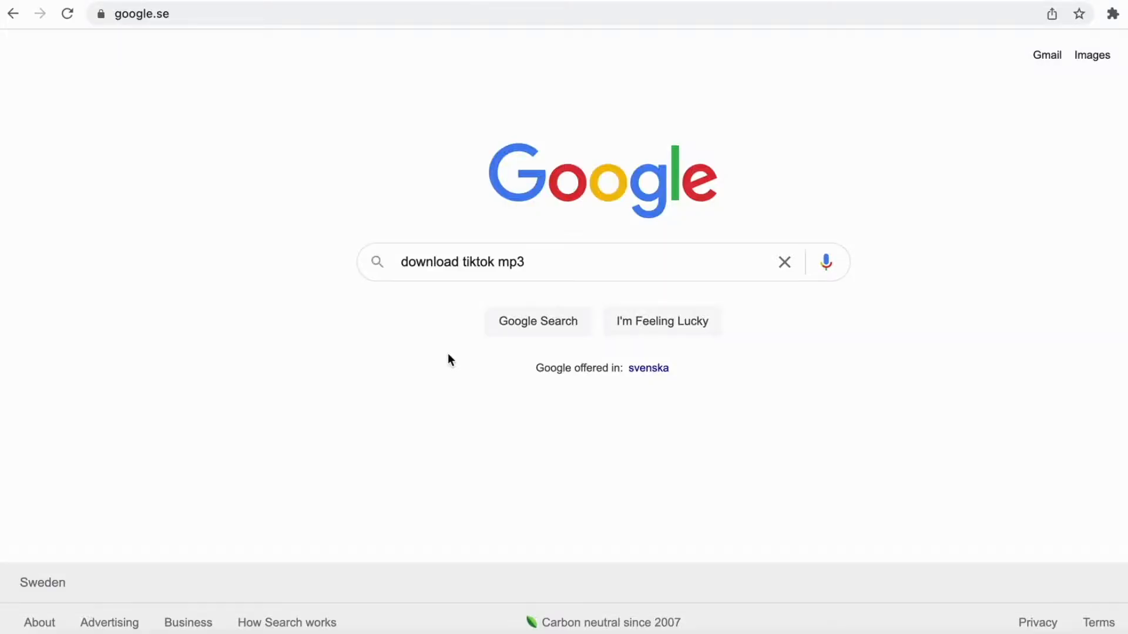
{"action": "left_click", "coordinate": [450, 262]}
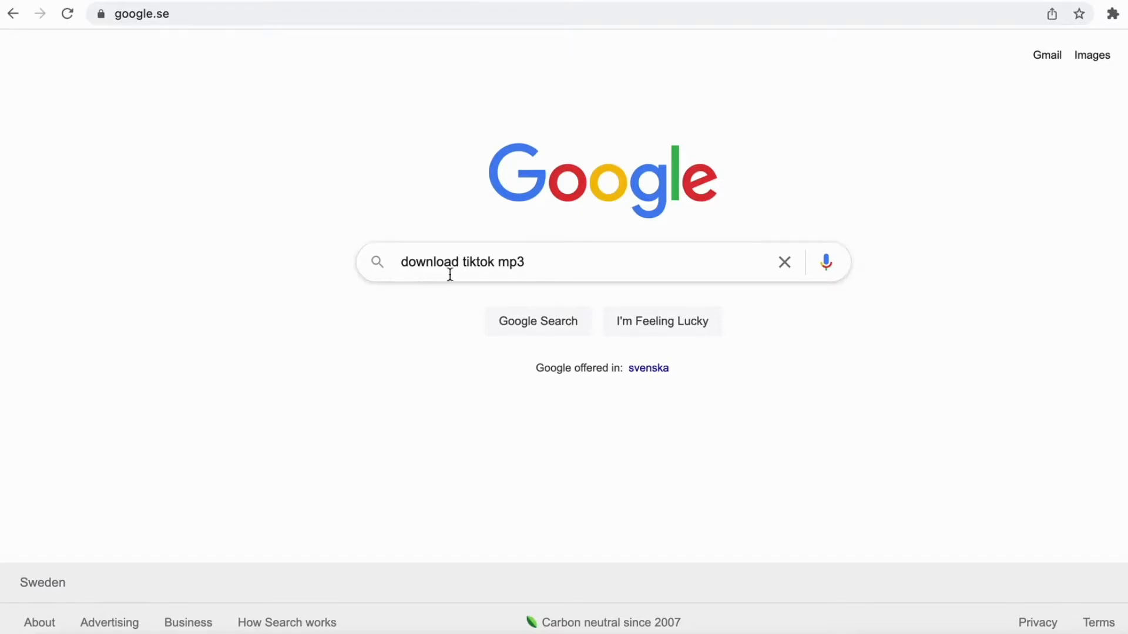
{"action": "left_click", "coordinate": [537, 321]}
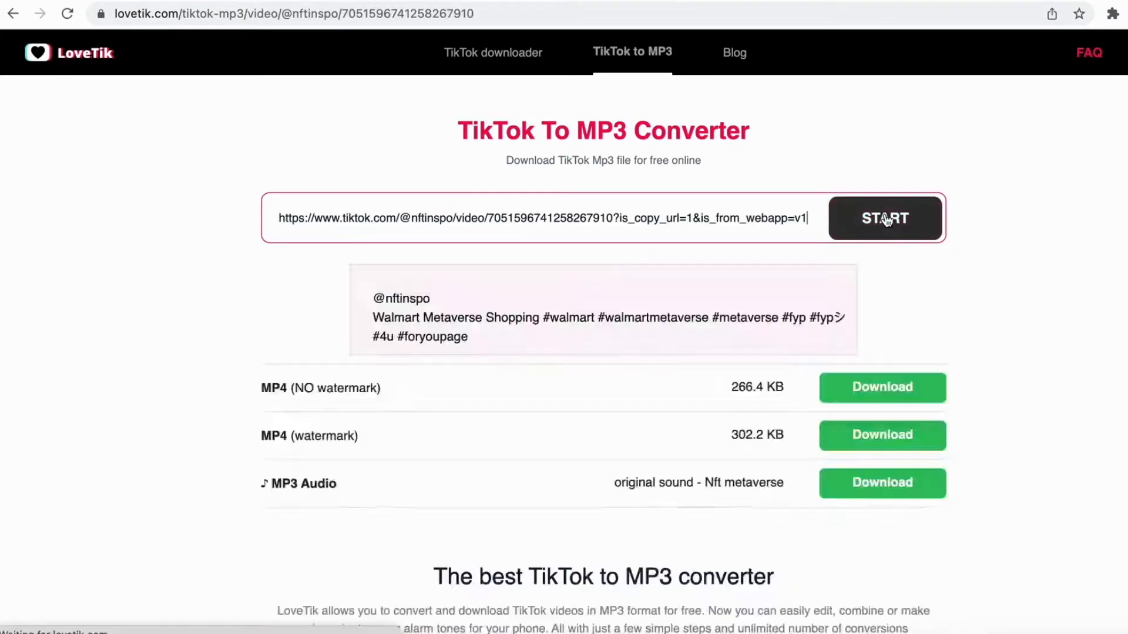
{"action": "left_click", "coordinate": [884, 218]}
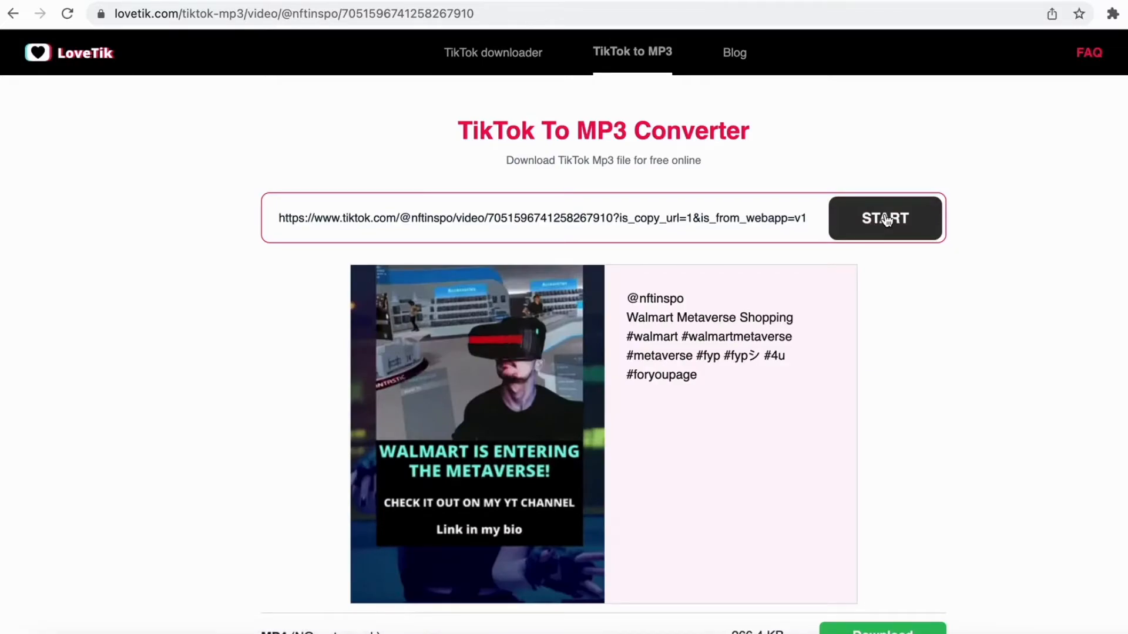
- Download the Walmart Metaverse video's audio as an MP3 file
{"action": "scroll", "scroll_direction": "down", "scroll_amount": 3}
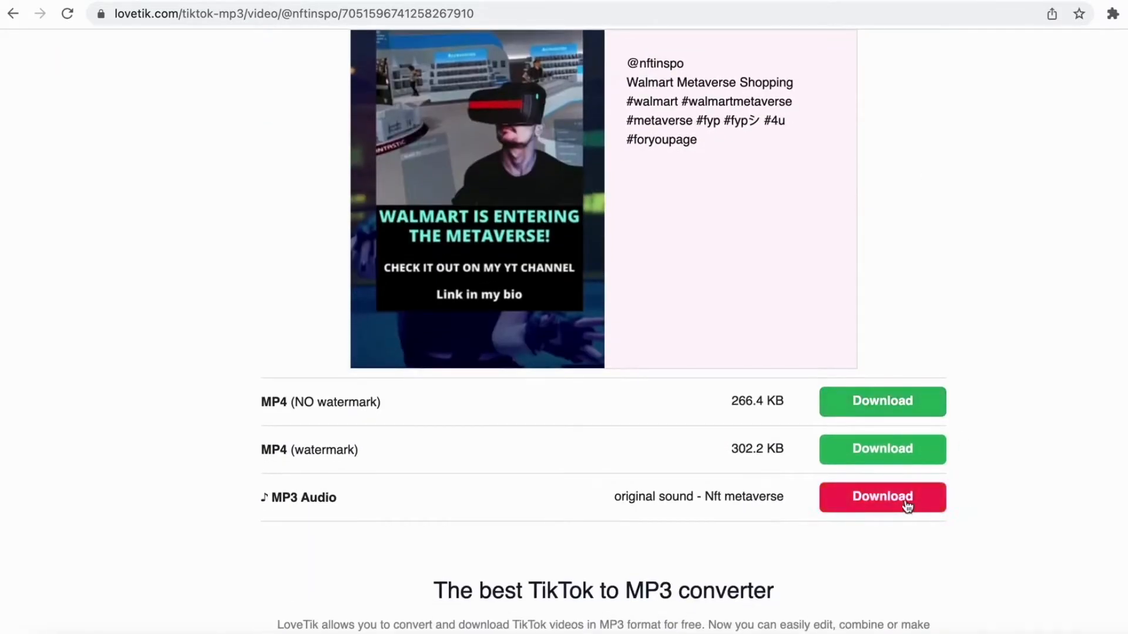
{"action": "left_click", "coordinate": [882, 497]}
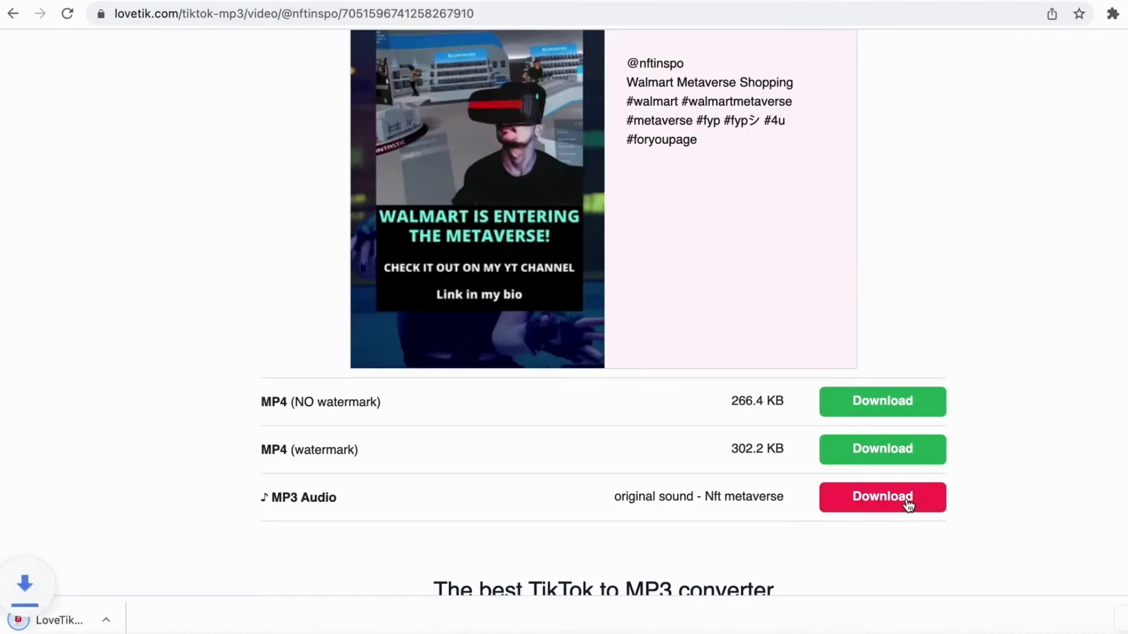
{"action": "left_click", "coordinate": [882, 497]}
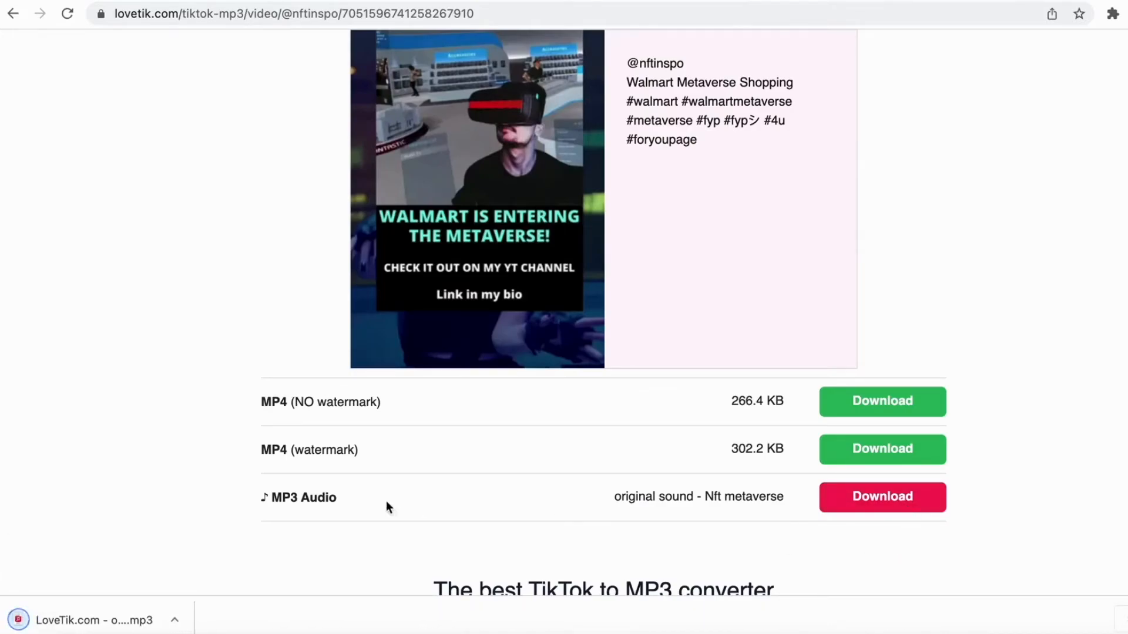
{"action": "mouse_move", "coordinate": [802, 542]}
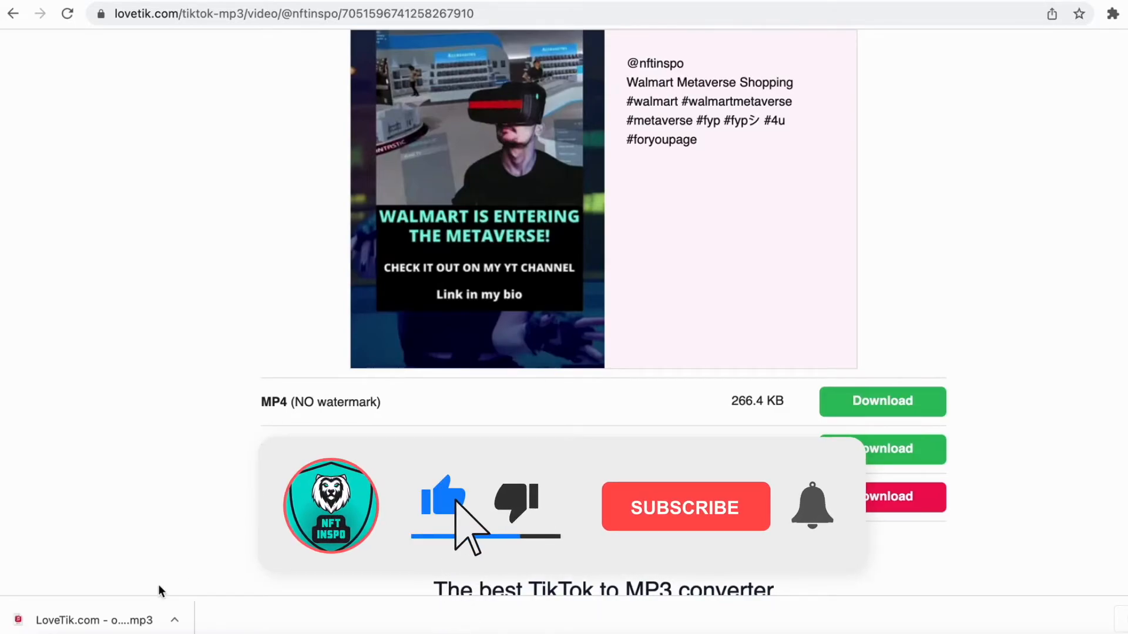
{"action": "left_click", "coordinate": [684, 507]}
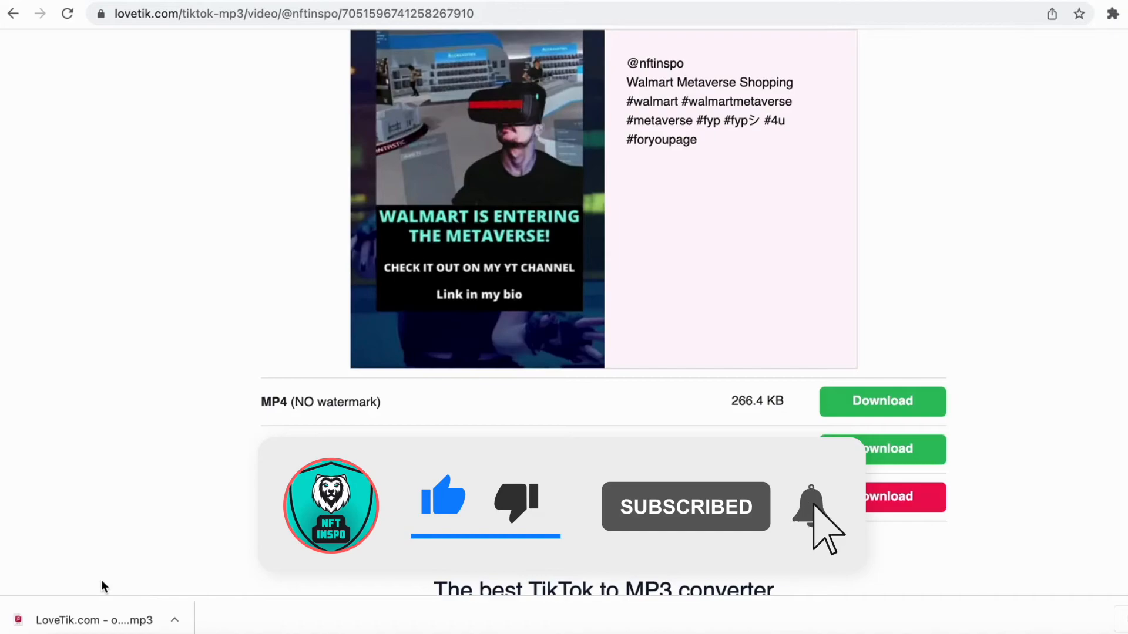
{"action": "left_click", "coordinate": [812, 505]}
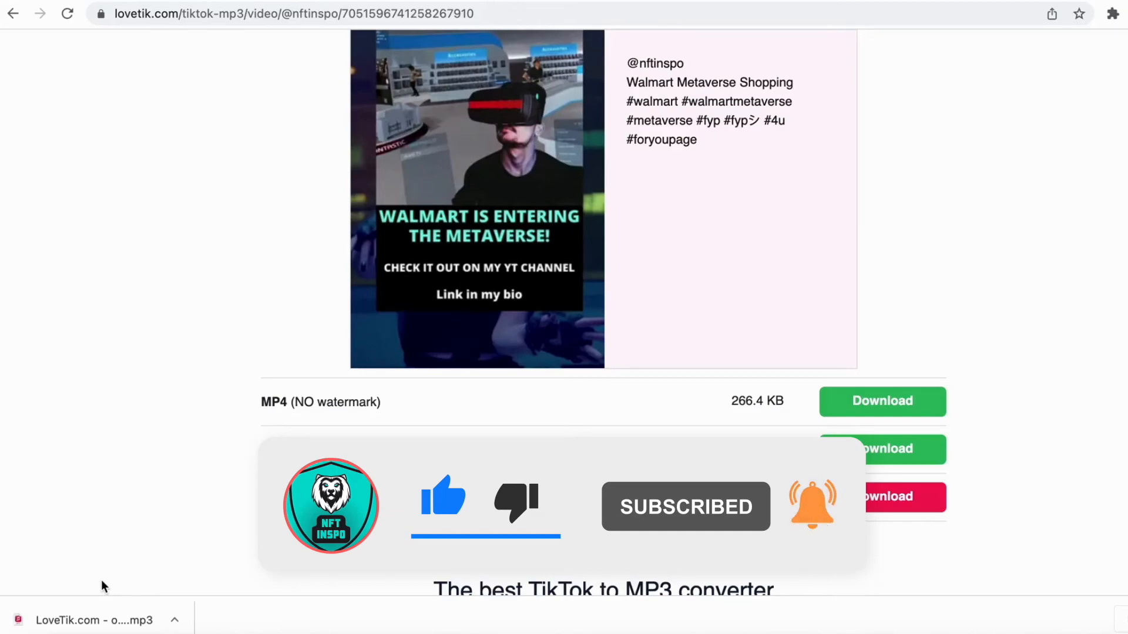